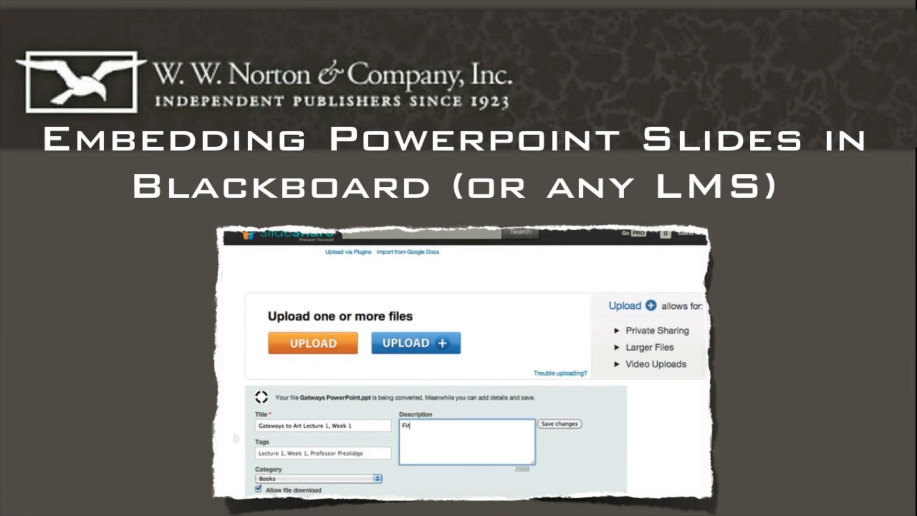
# - Begin typing the lecture description for the Gateways to Art Week 1 upload
pyautogui.write('st')
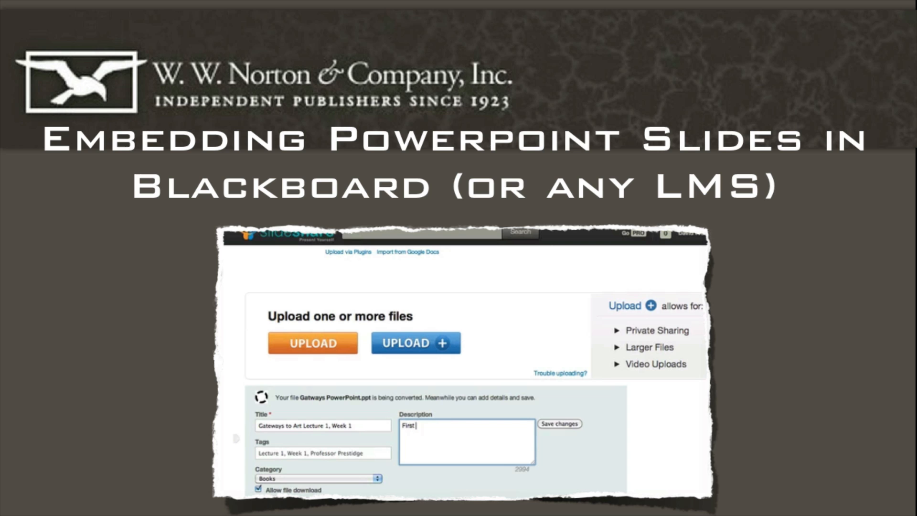
pyautogui.write('lecture')
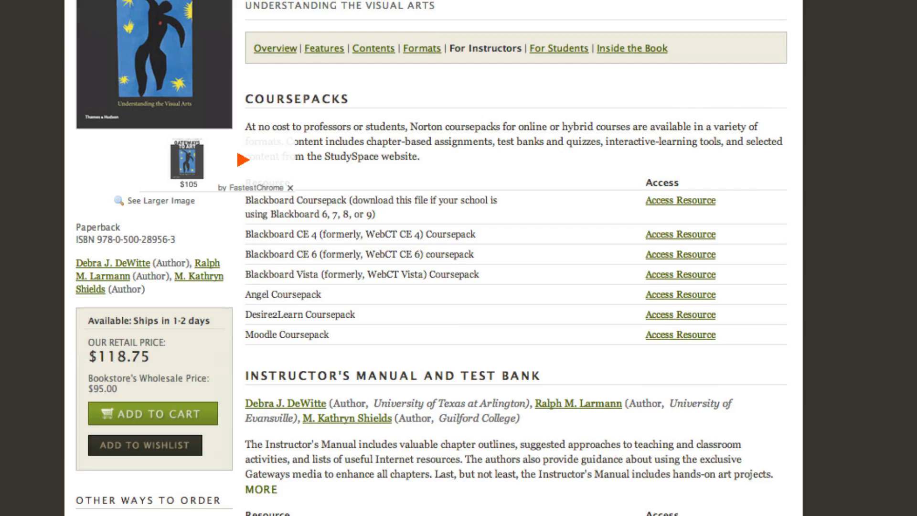
# - Scroll down the For Instructors page to the PowerPoint Lecture Slides parts 1–4
pyautogui.scroll(-3)
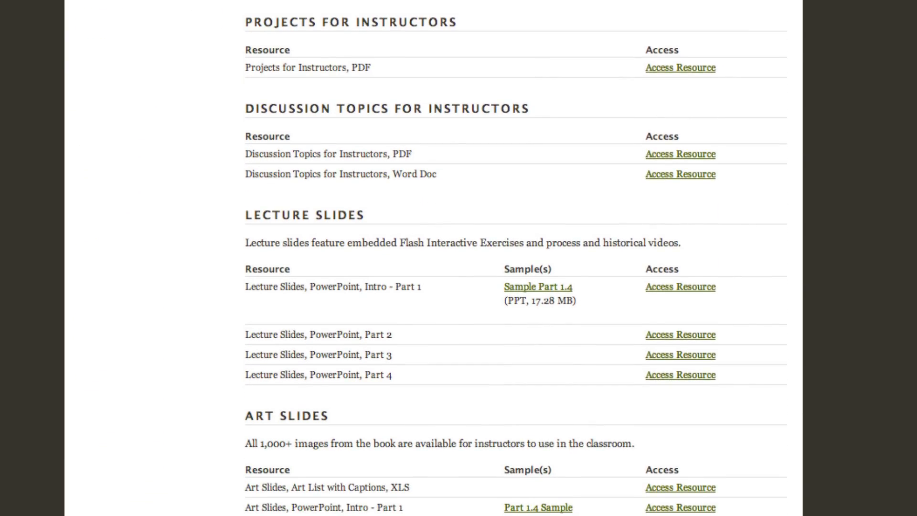
pyautogui.scroll(-3)
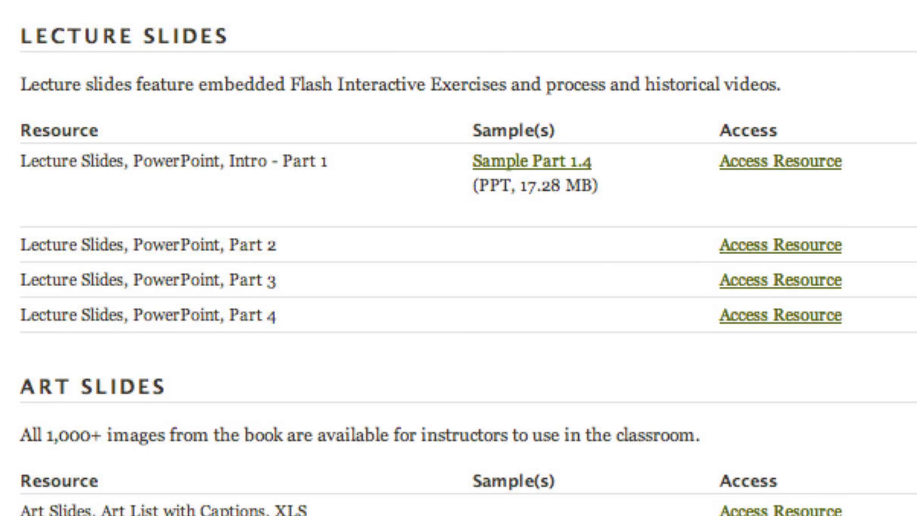
pyautogui.moveTo(754, 175)
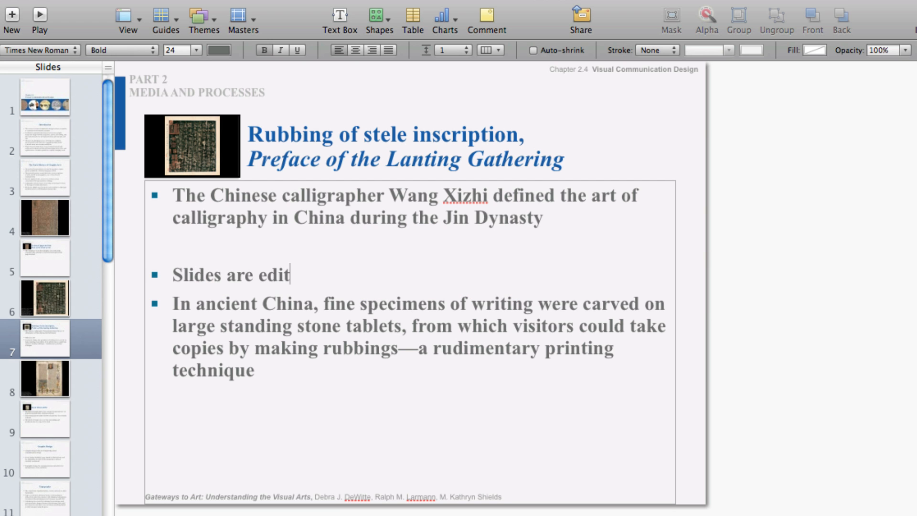
# - Finish the 'Slides are editable....' bullet and delete the stele inscription slide
pyautogui.write('able....')
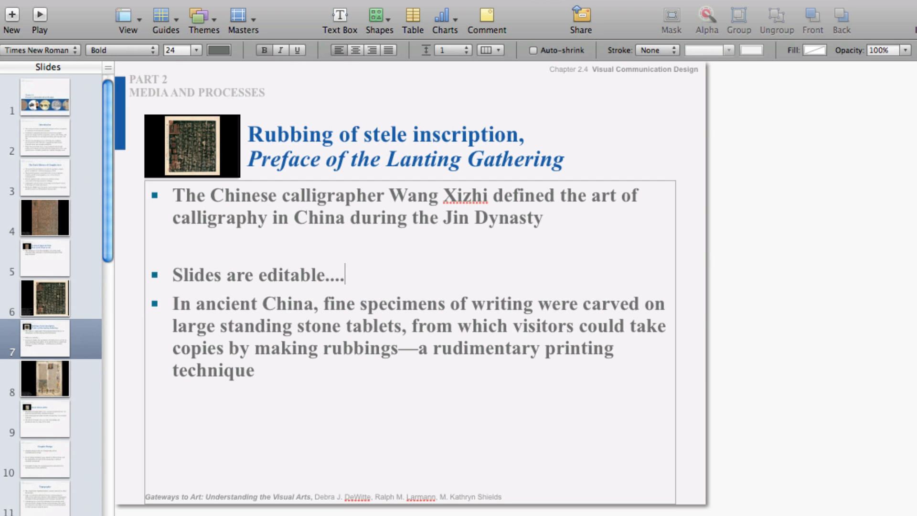
pyautogui.rightClick(44, 338)
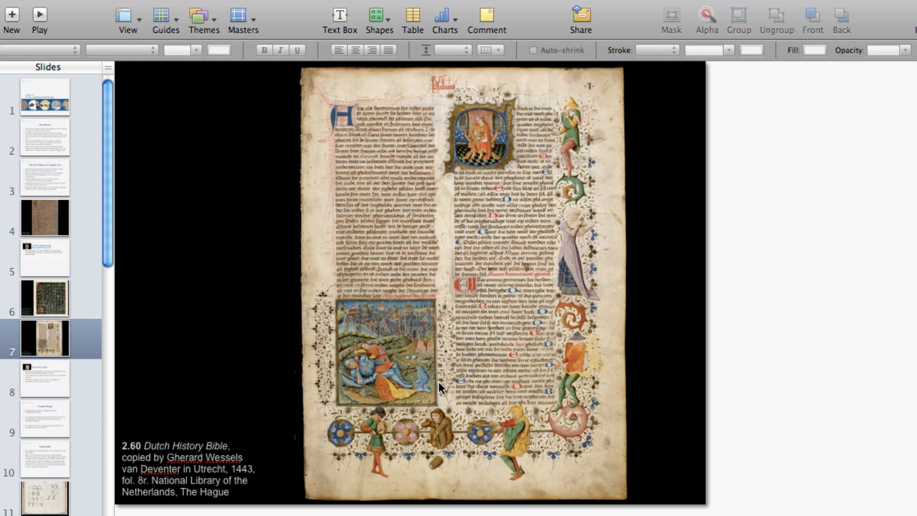
pyautogui.moveTo(81, 109)
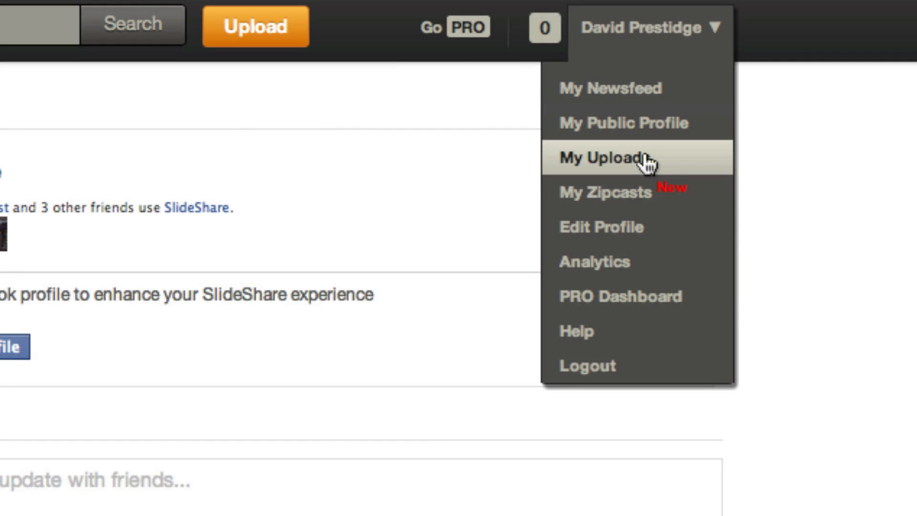
pyautogui.moveTo(643, 164)
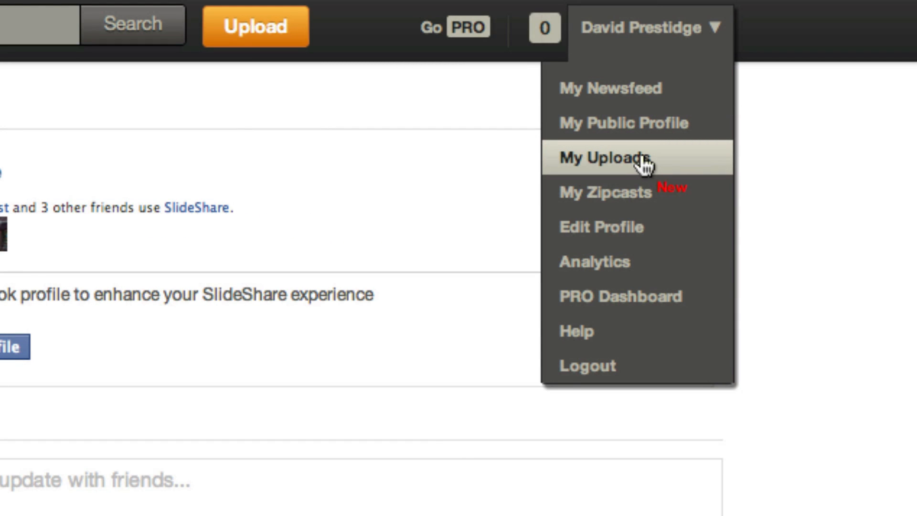
# - Review the presentations under My Uploads, then go to the Upload page
pyautogui.click(608, 158)
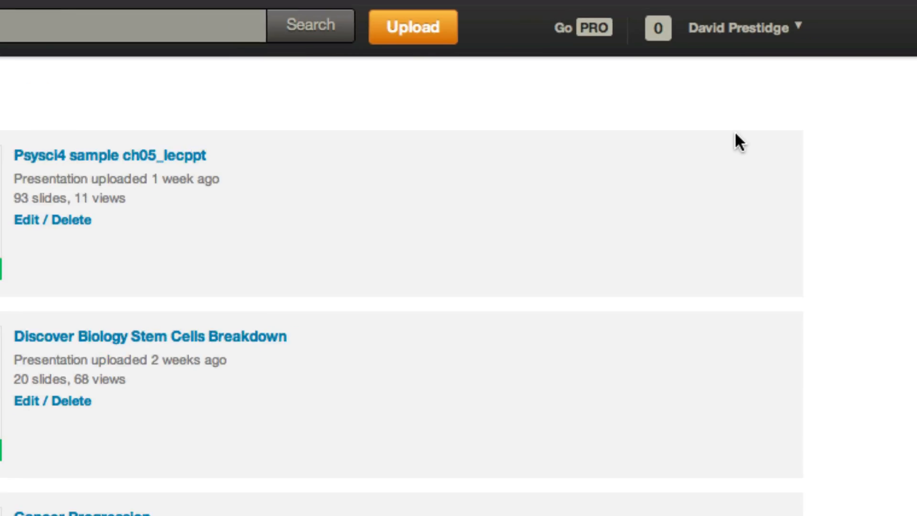
pyautogui.click(848, 28)
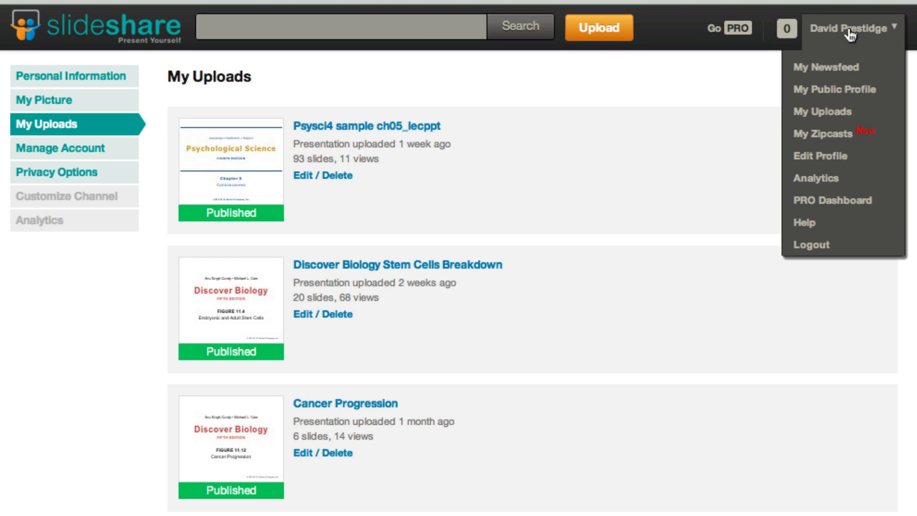
pyautogui.click(763, 54)
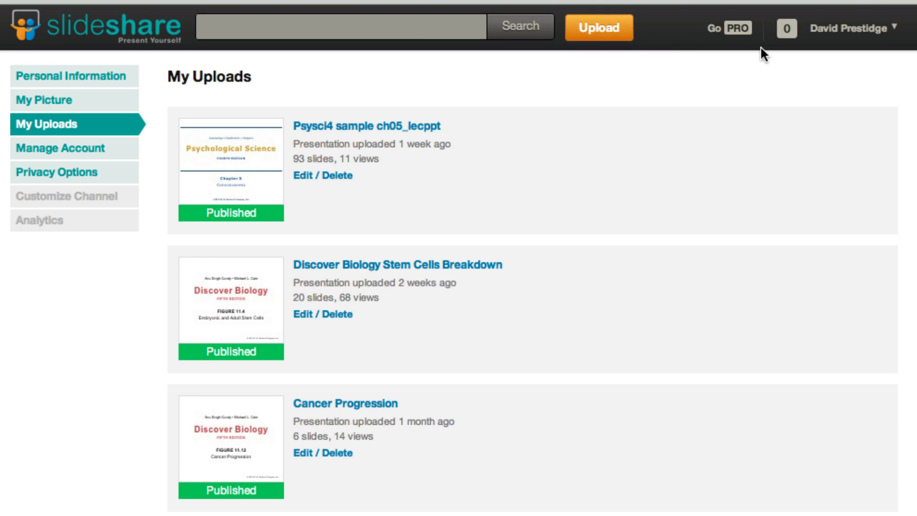
pyautogui.click(597, 28)
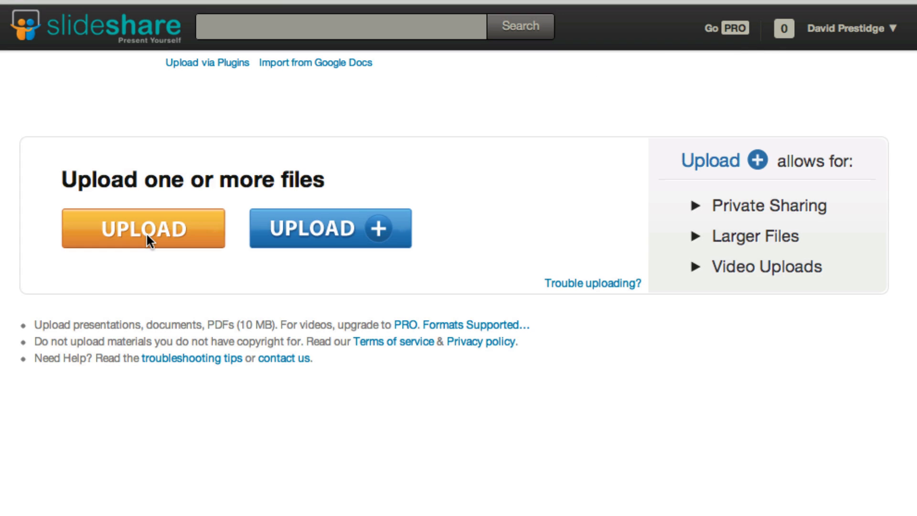
# - Upload the lecture PowerPoint, describing it as slides with custom notes, and save changes
pyautogui.click(143, 228)
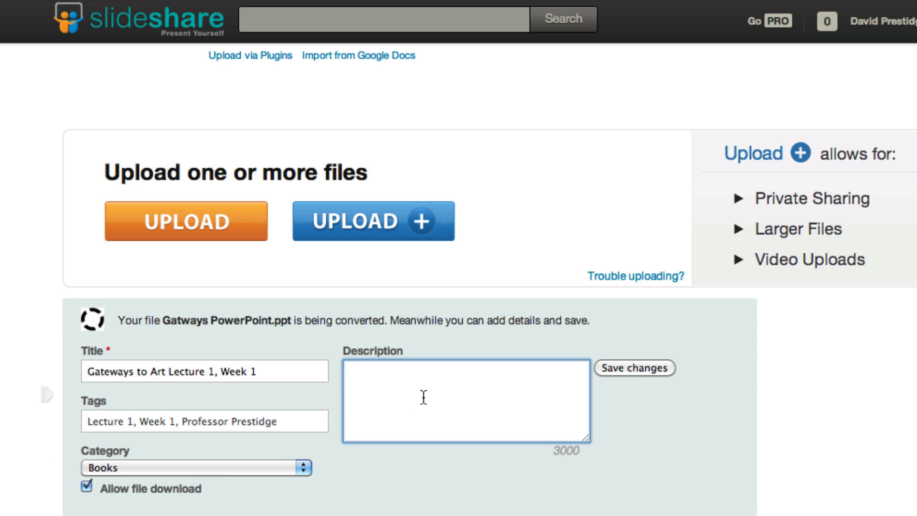
pyautogui.write('First le')
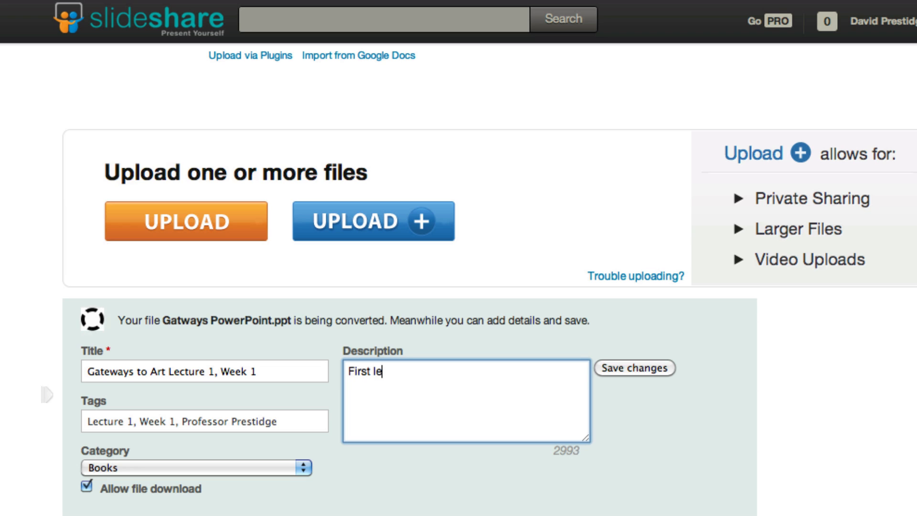
pyautogui.write('cture powerpoint s')
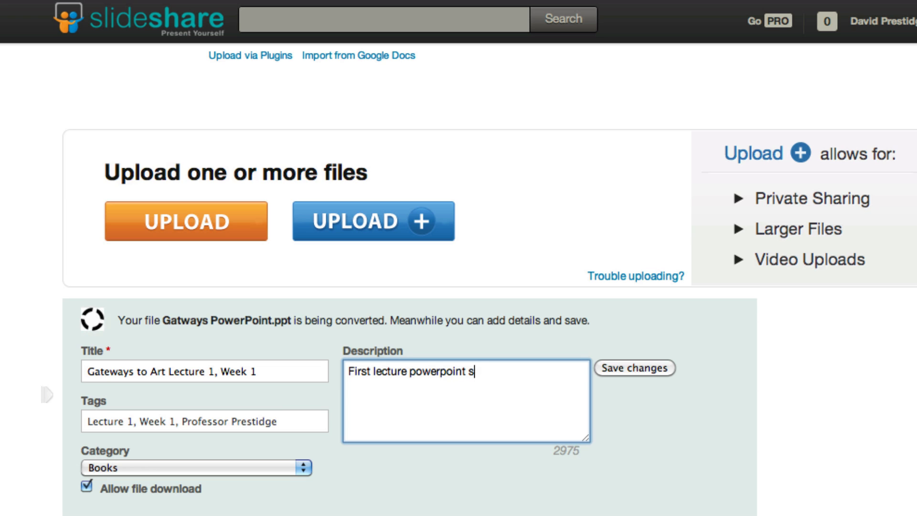
pyautogui.write('lides with')
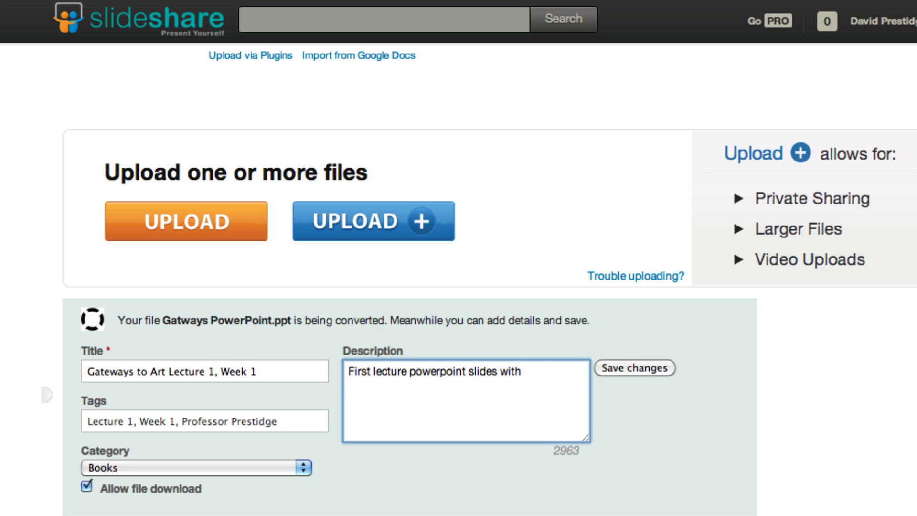
pyautogui.write('custom not')
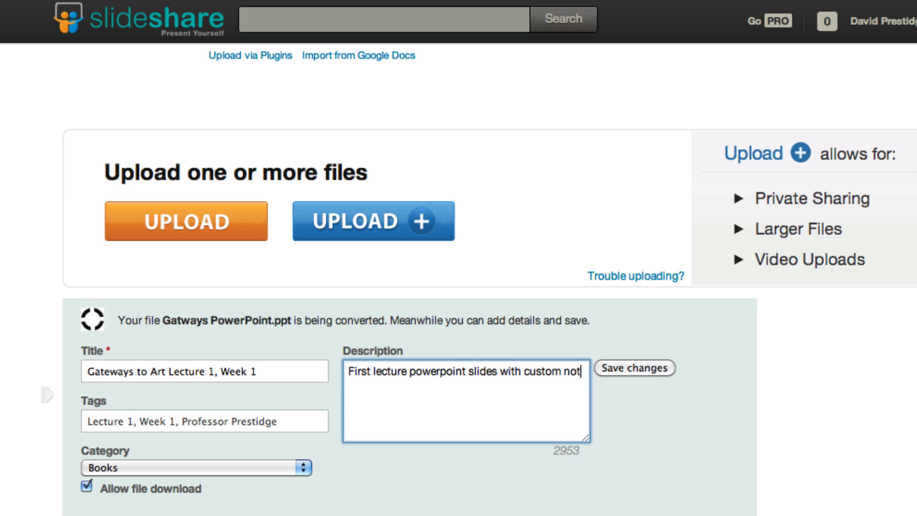
pyautogui.click(632, 368)
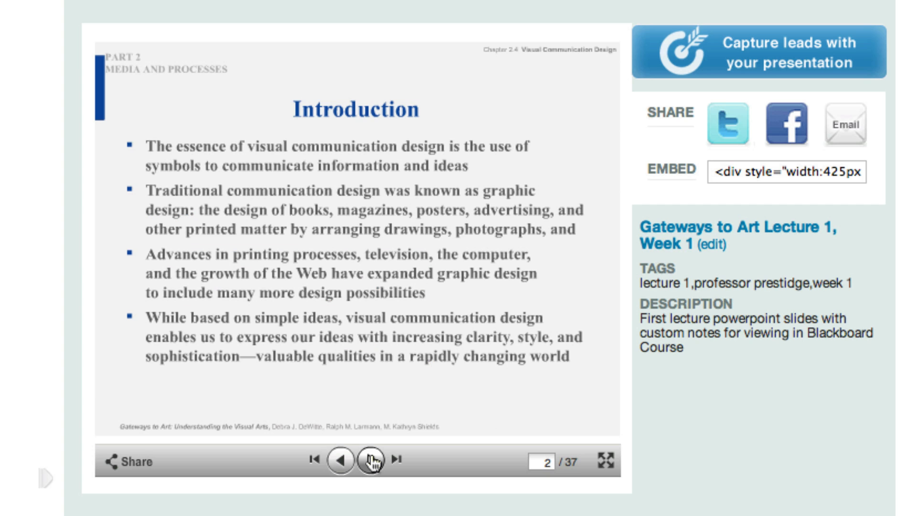
# - Advance the published deck one slide and select its embed code to copy
pyautogui.click(377, 449)
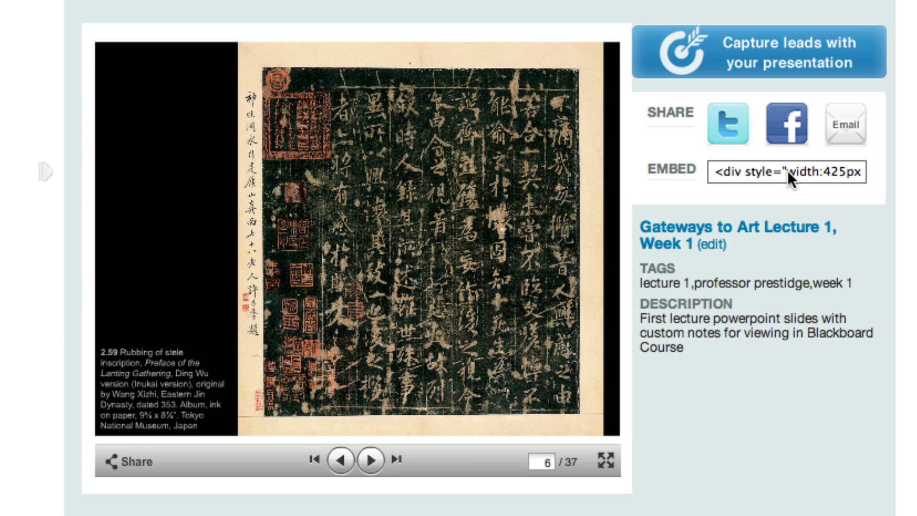
pyautogui.click(786, 171)
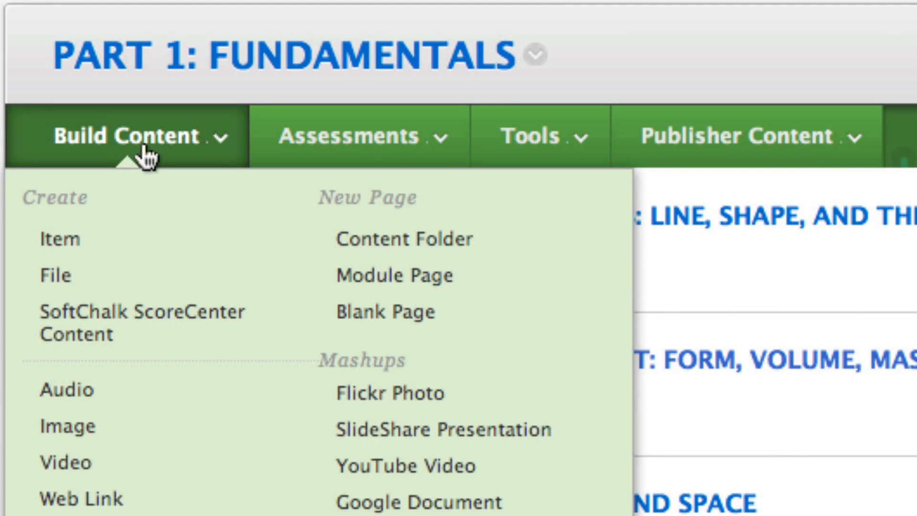
pyautogui.moveTo(123, 246)
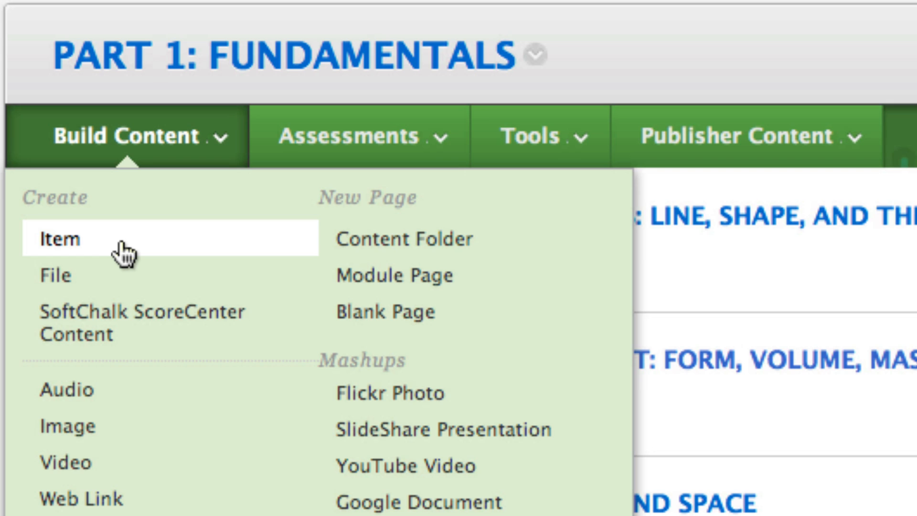
# - Create a new Item in Part 1: Fundamentals from Build Content
pyautogui.click(58, 239)
pyautogui.write('Lecture Slides: Week 1 For Review')
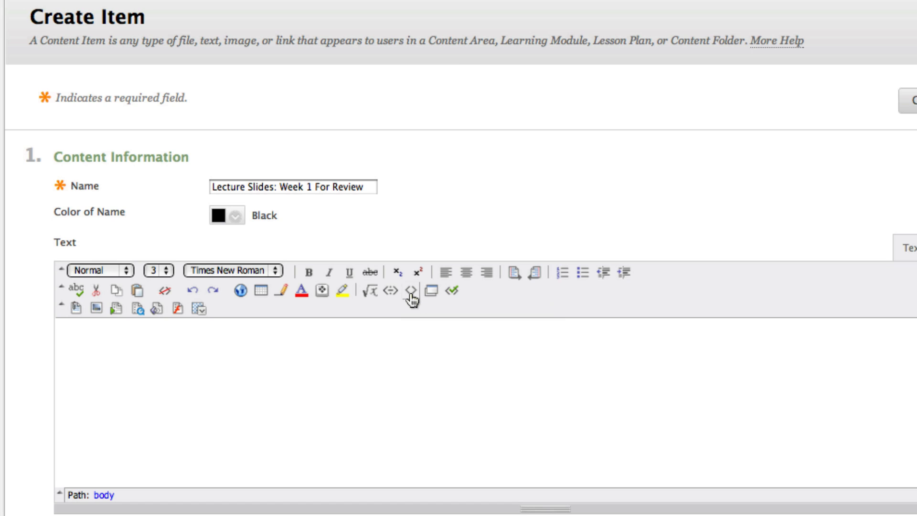
# - Paste the SlideShare embed code in HTML source and add the heading 'LECTURE SLIDES WEEK 1'
pyautogui.click(414, 295)
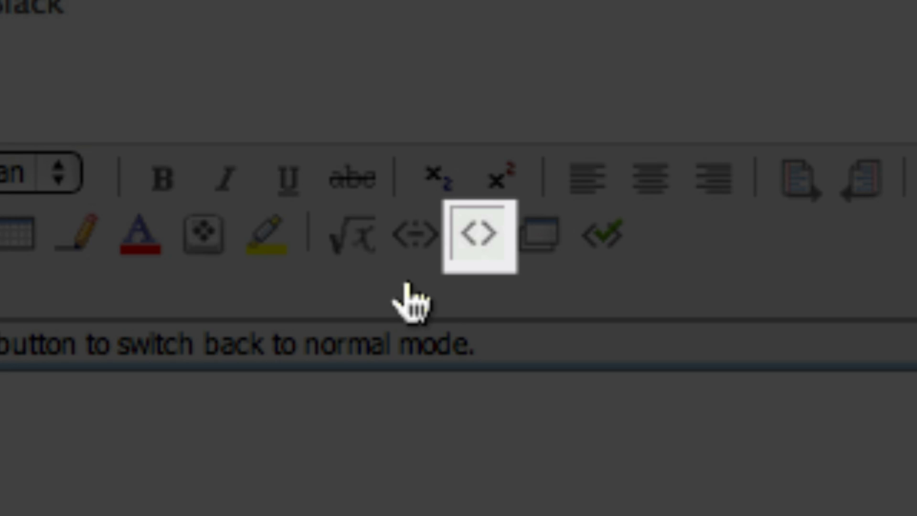
pyautogui.click(476, 234)
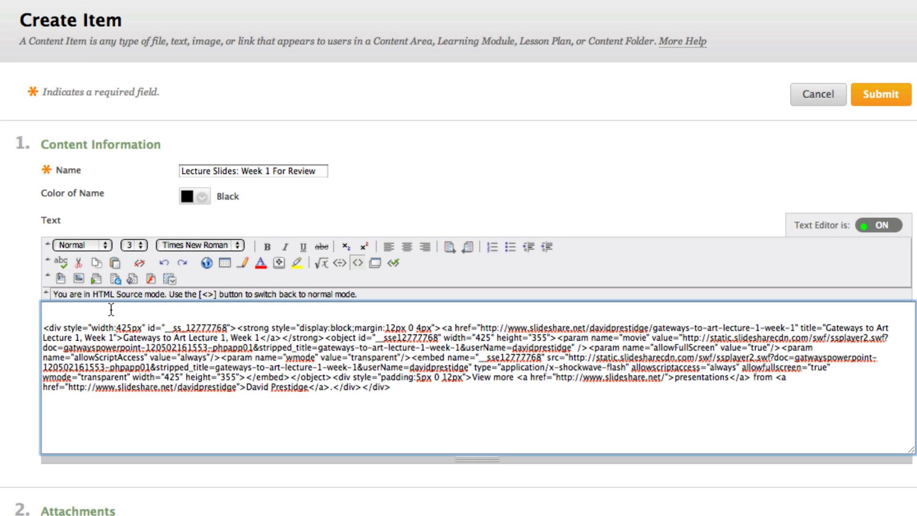
pyautogui.write('LECTURE')
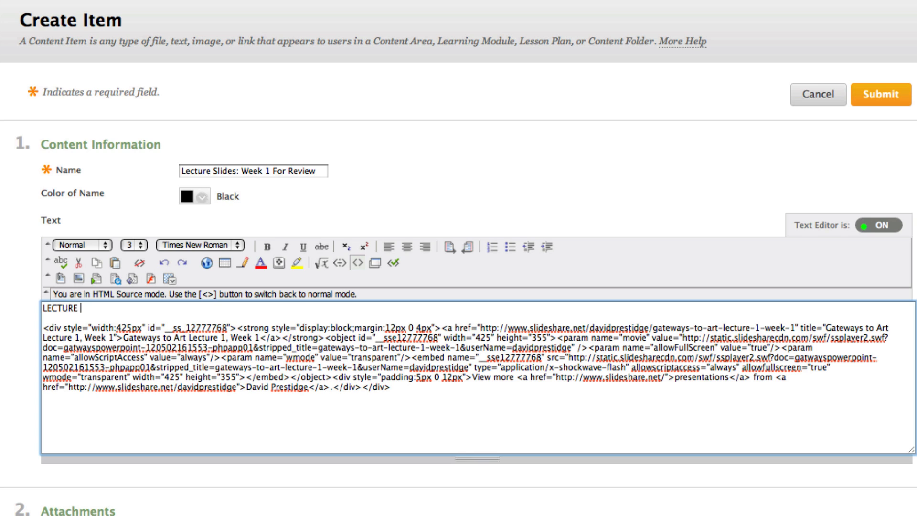
pyautogui.write('SLIDES WEEK')
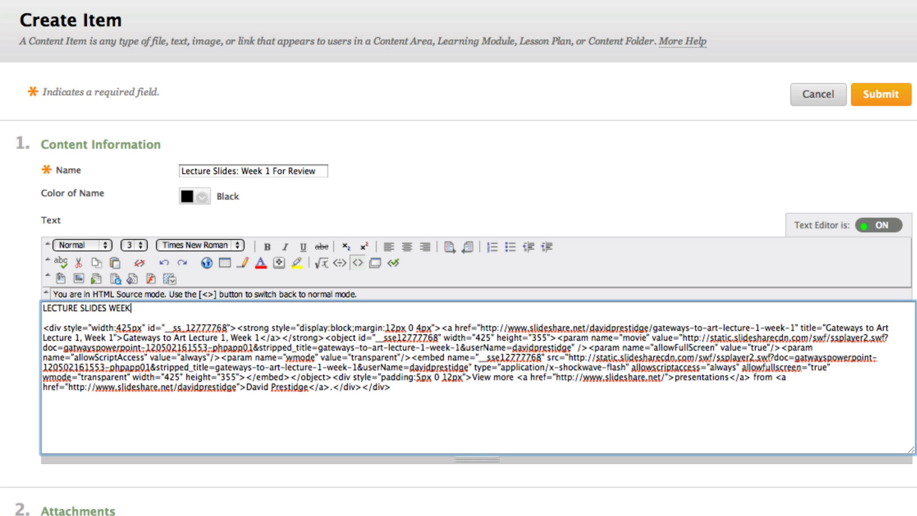
pyautogui.write('1')
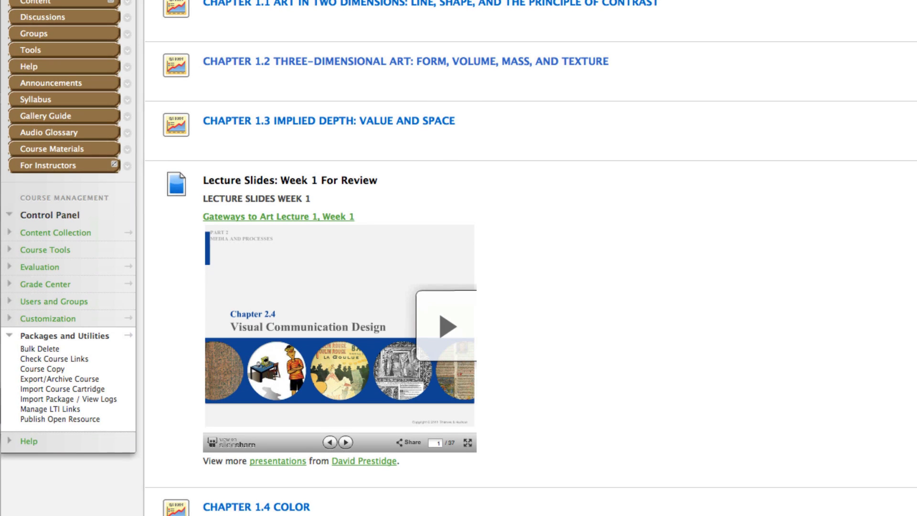
# - Advance the embedded deck two slides, view it full screen, then exit with Esc
pyautogui.scroll(3)
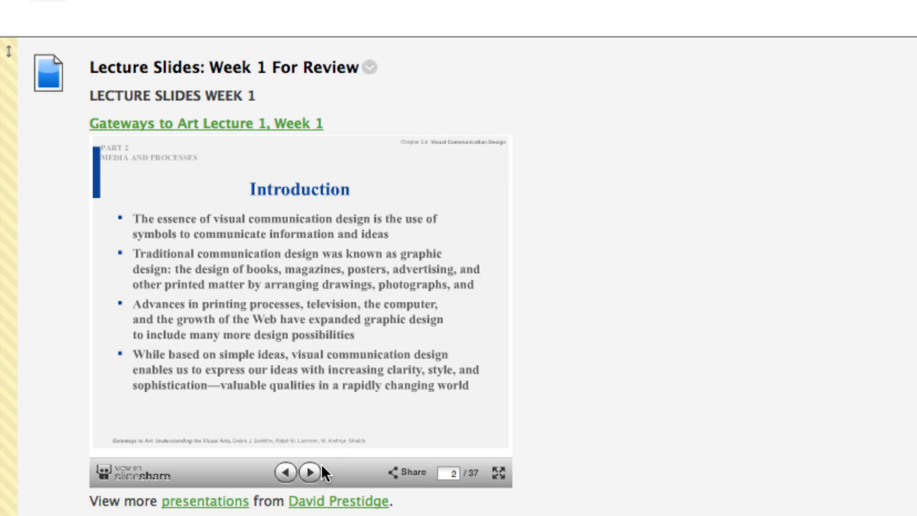
pyautogui.click(314, 472)
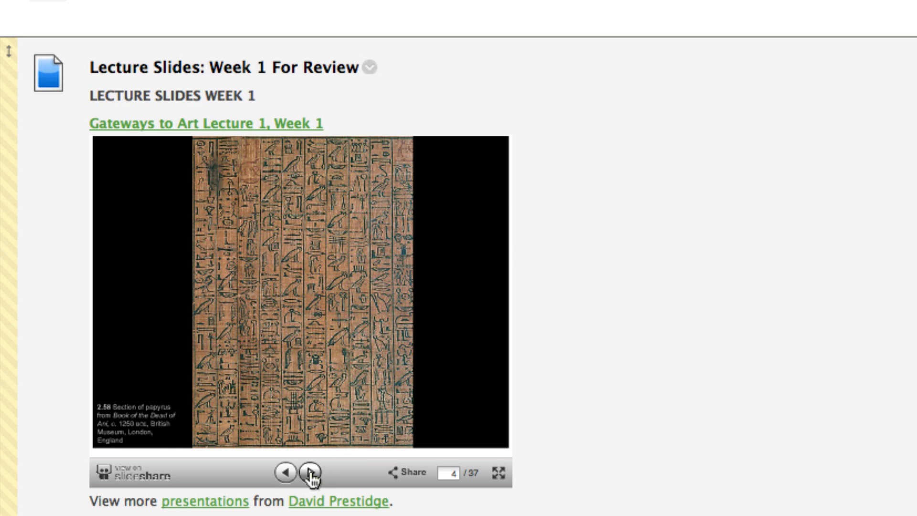
pyautogui.click(311, 472)
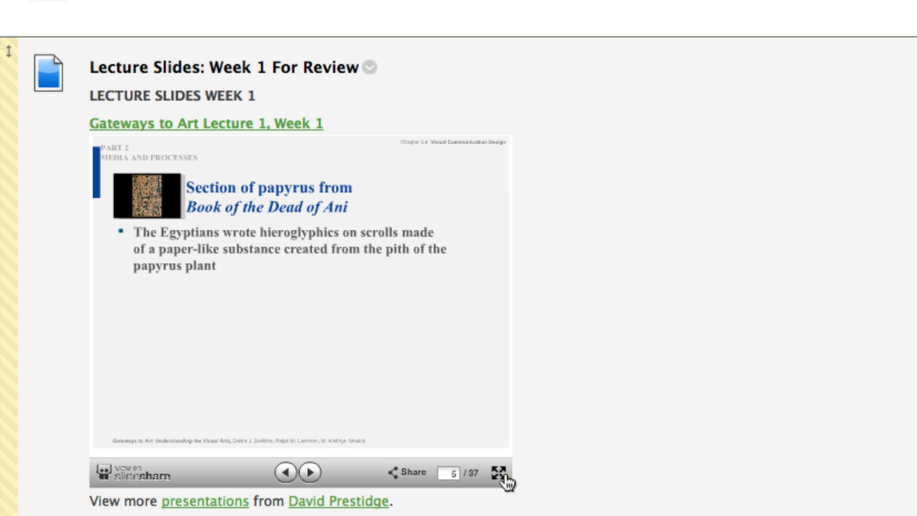
pyautogui.click(502, 457)
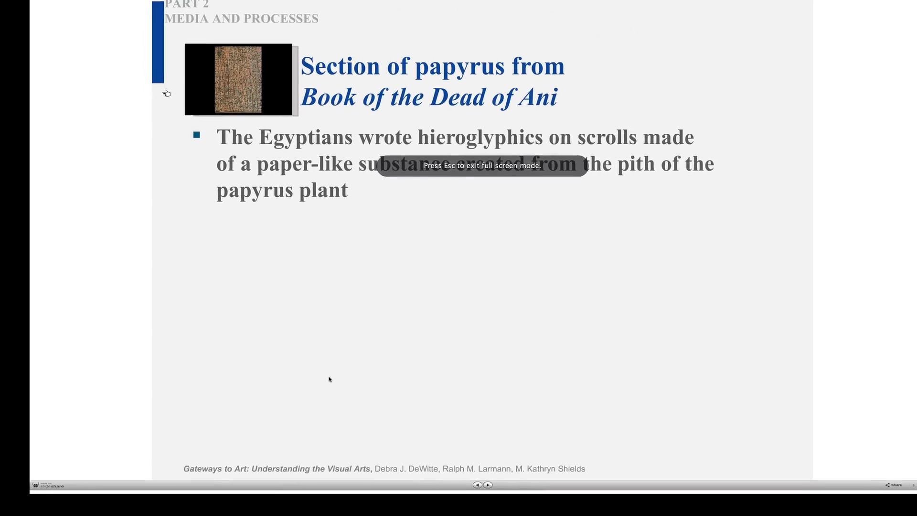
pyautogui.press('Escape')
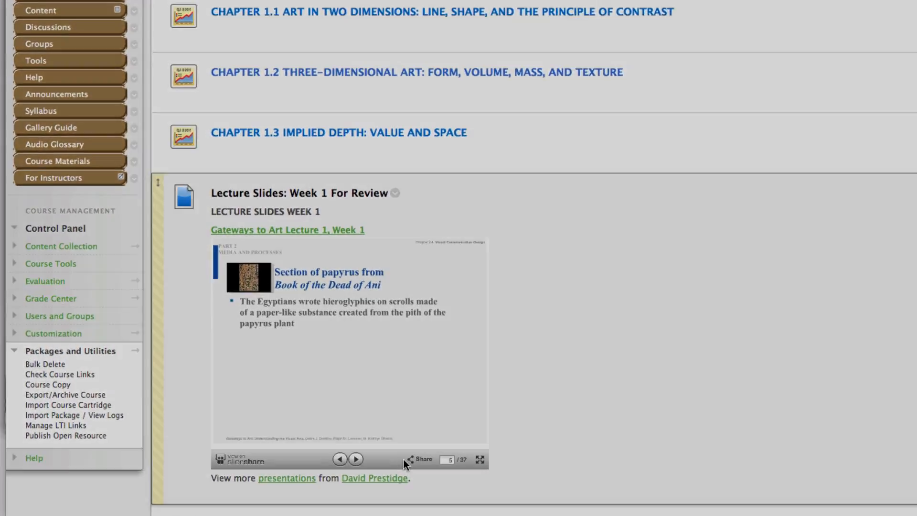